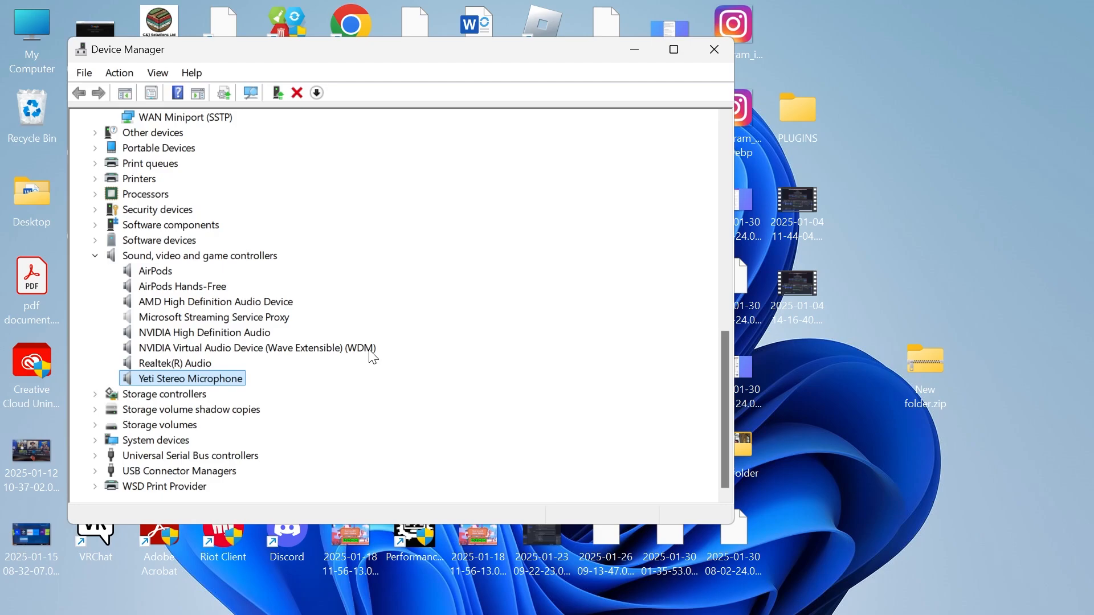
pyautogui.moveTo(713, 49)
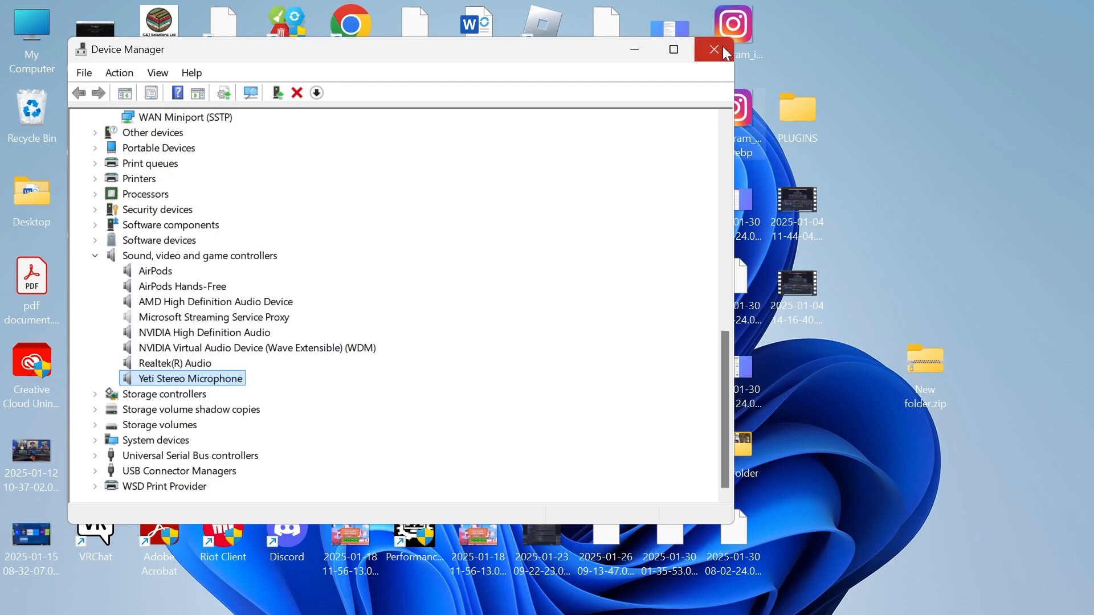
# Close Device Manager after confirming Yeti Stereo Microphone appears under sound controllers
pyautogui.click(714, 49)
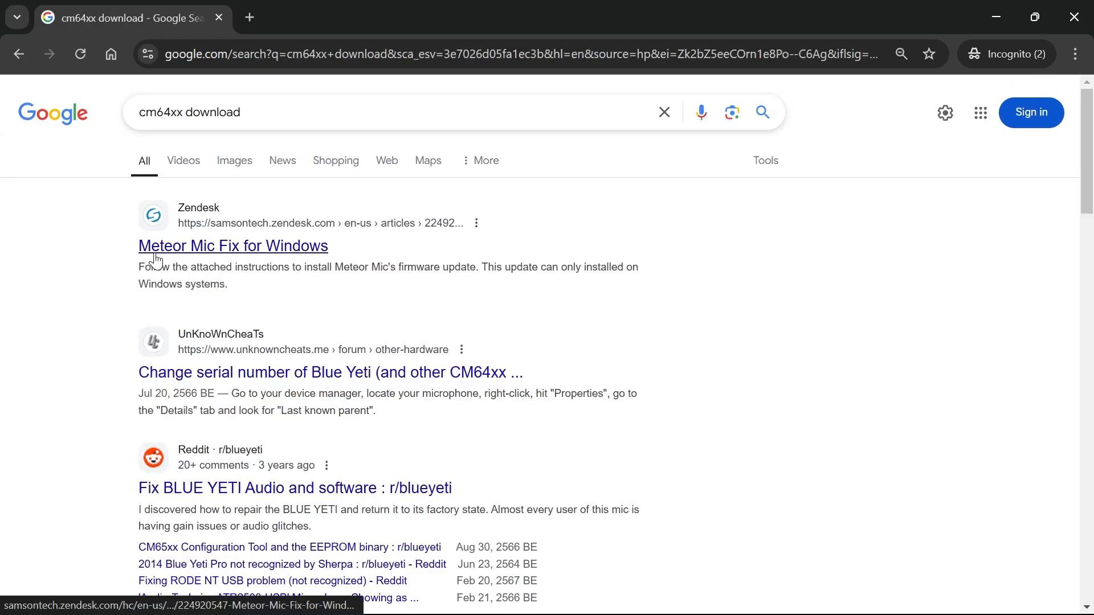
pyautogui.moveTo(249, 257)
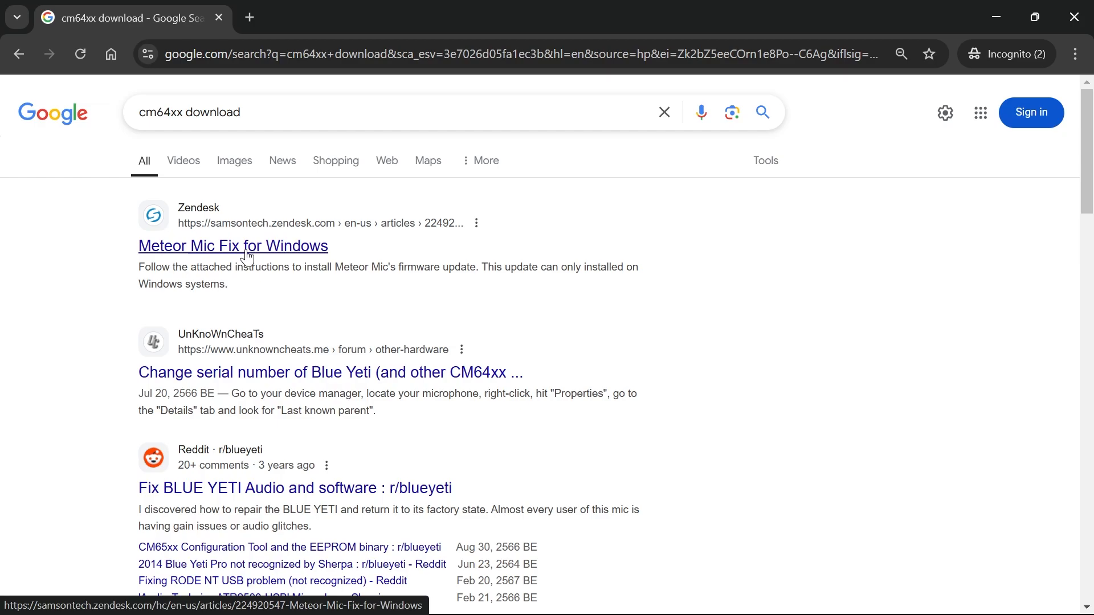
# Download 'Meteor Mic firmware repair.zip' from the Meteor Mic Fix for Windows article
pyautogui.click(233, 246)
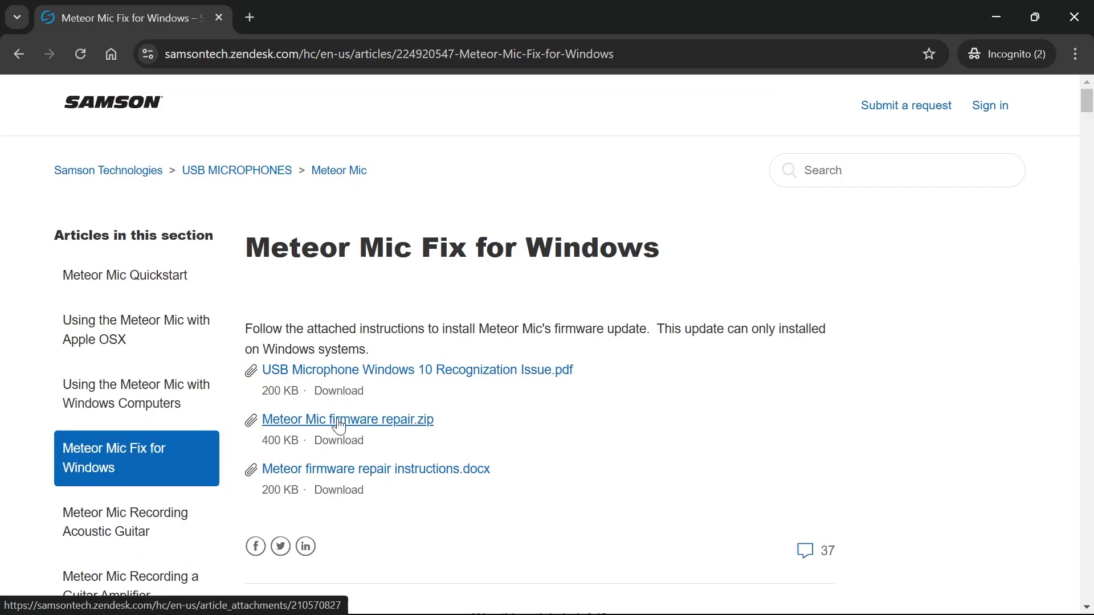
pyautogui.click(346, 420)
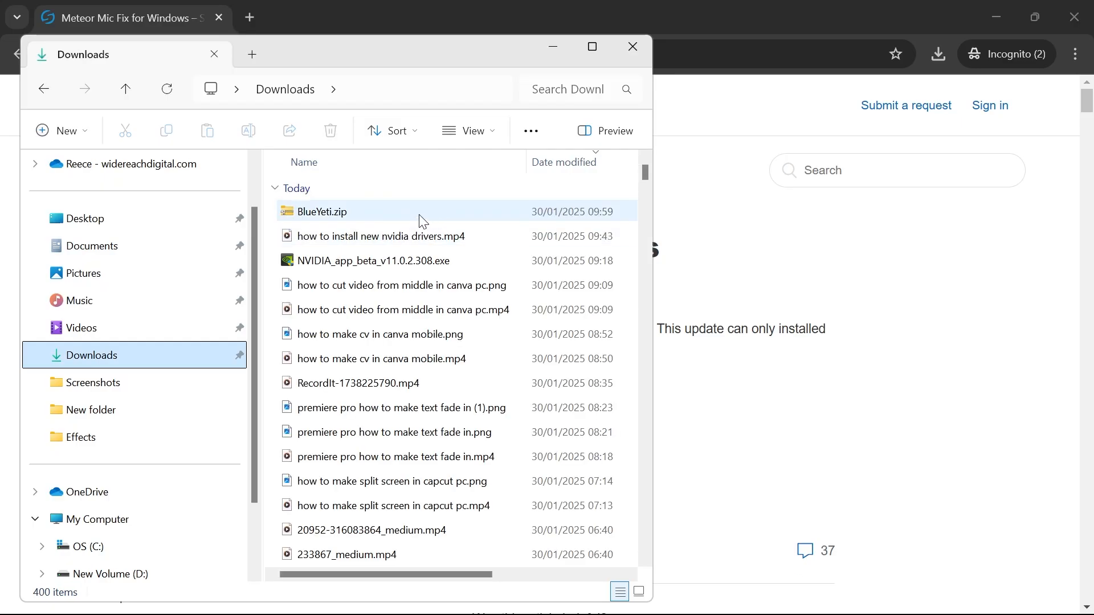
# Extract BlueYeti.zip into a BlueYeti folder in Downloads
pyautogui.click(330, 212)
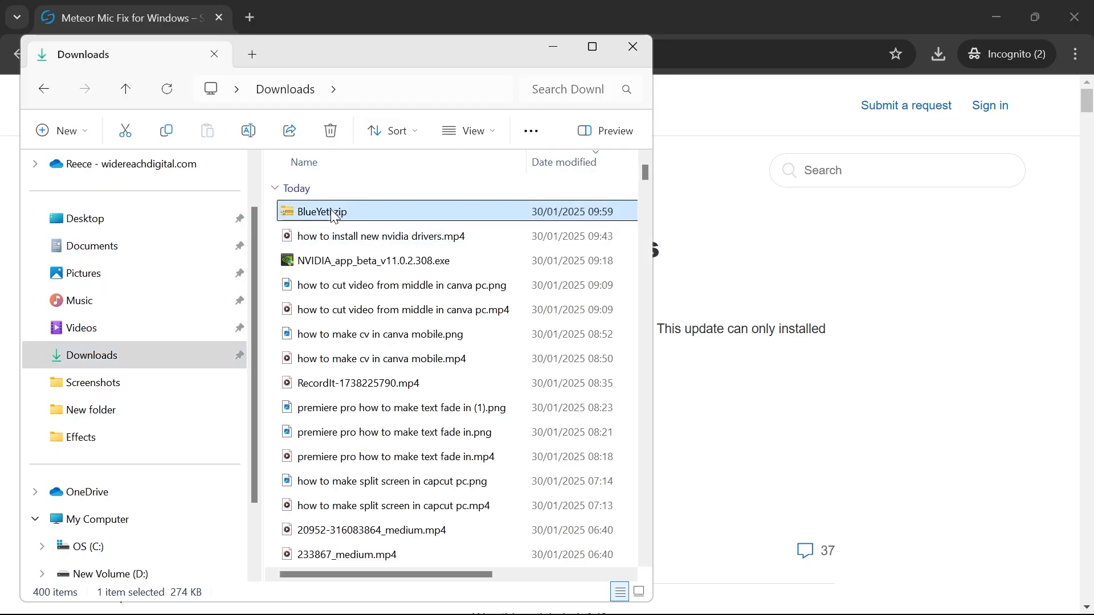
pyautogui.rightClick(329, 212)
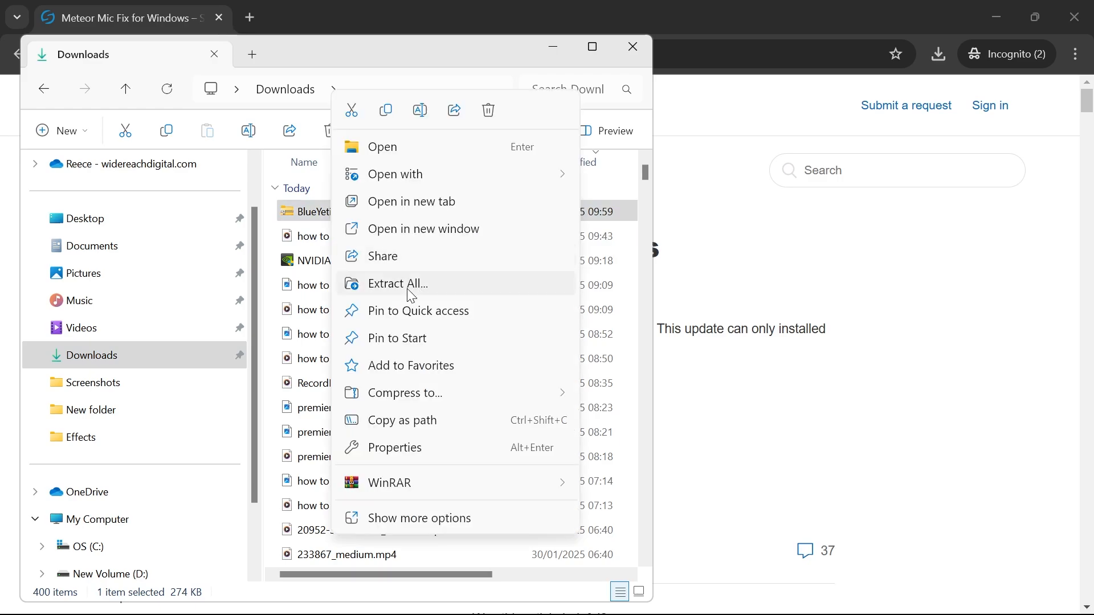
pyautogui.click(396, 284)
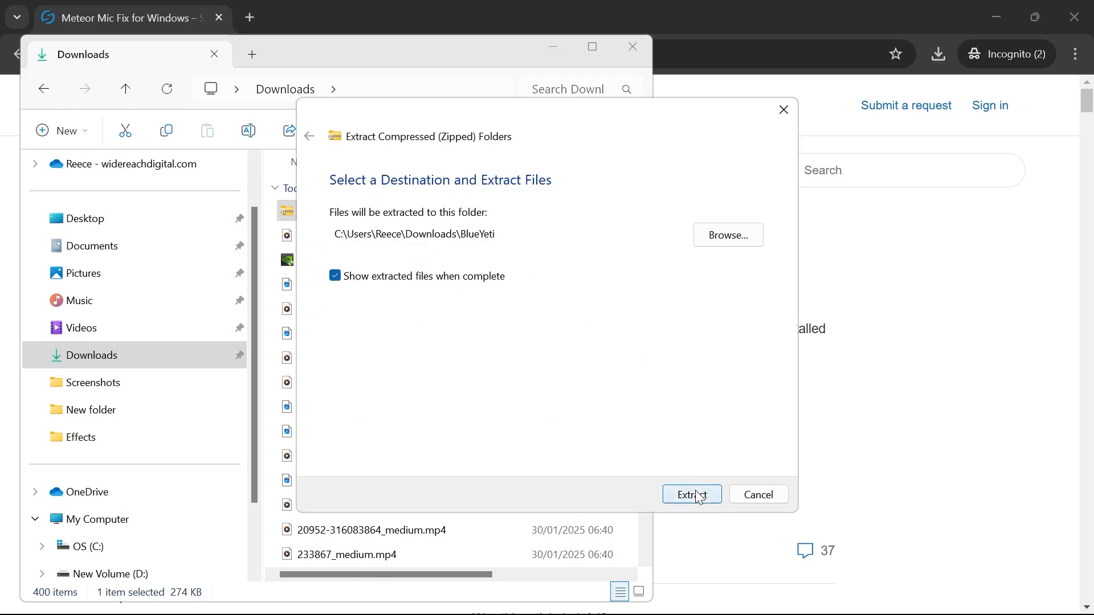
pyautogui.click(692, 494)
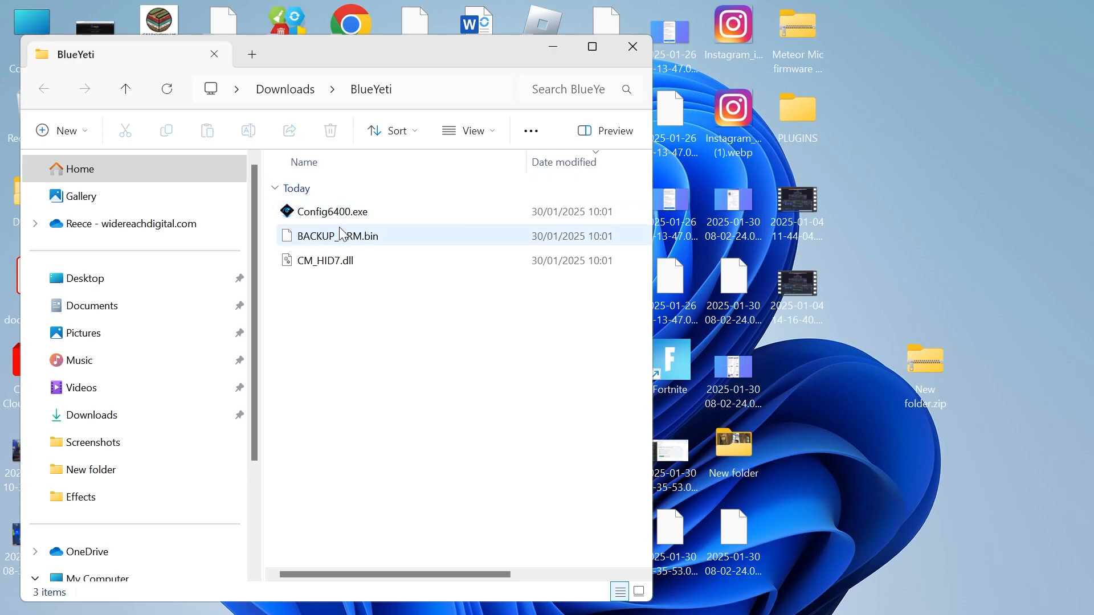
pyautogui.moveTo(340, 220)
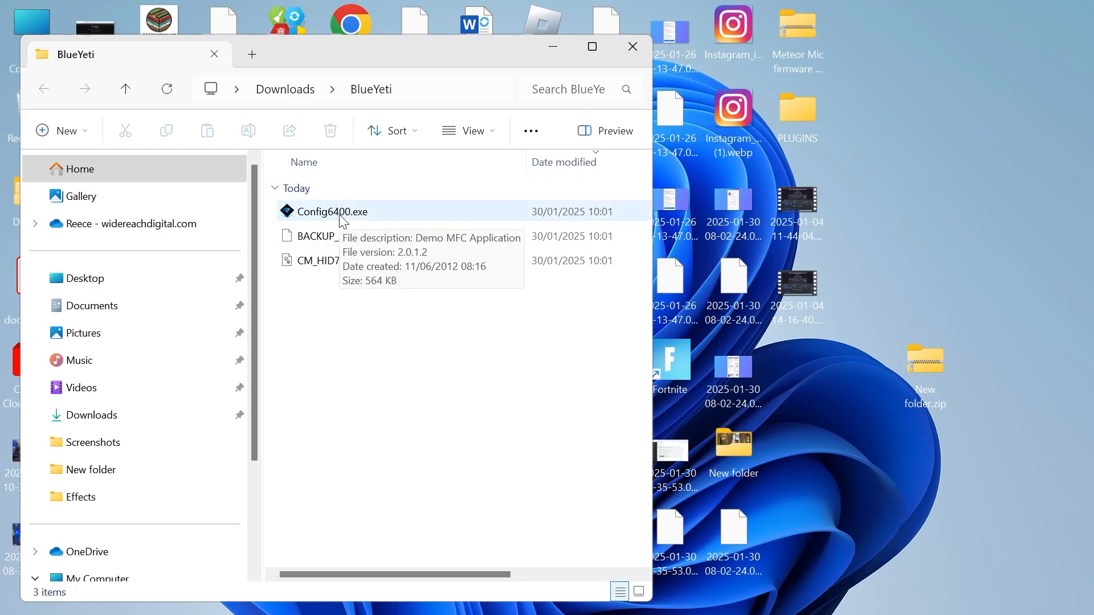
# Launch Config6400.exe and begin a Start search for 'device'
pyautogui.doubleClick(333, 212)
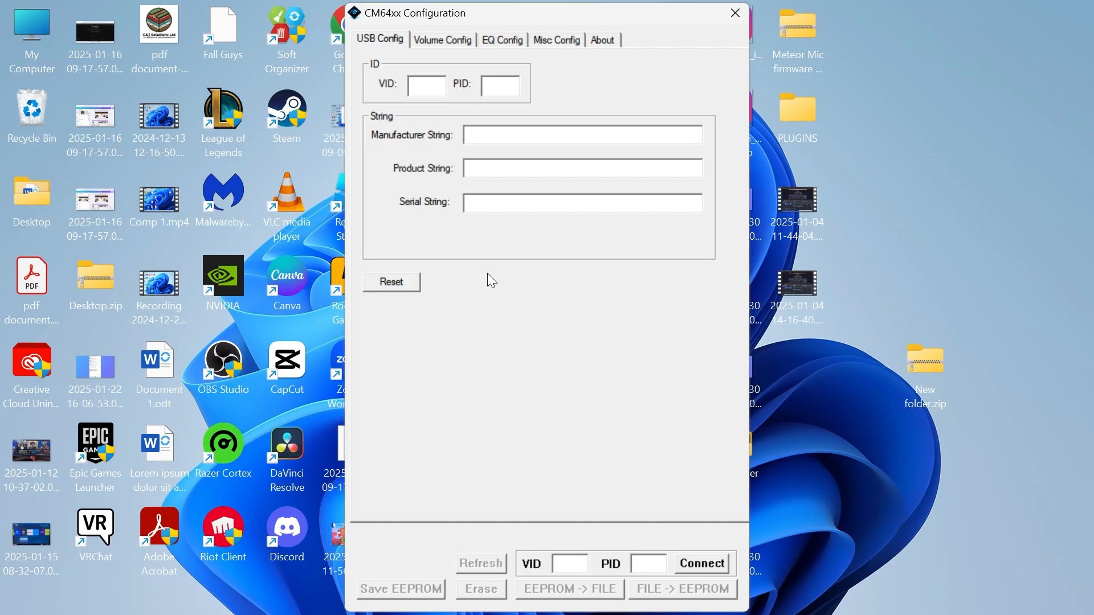
pyautogui.write('device')
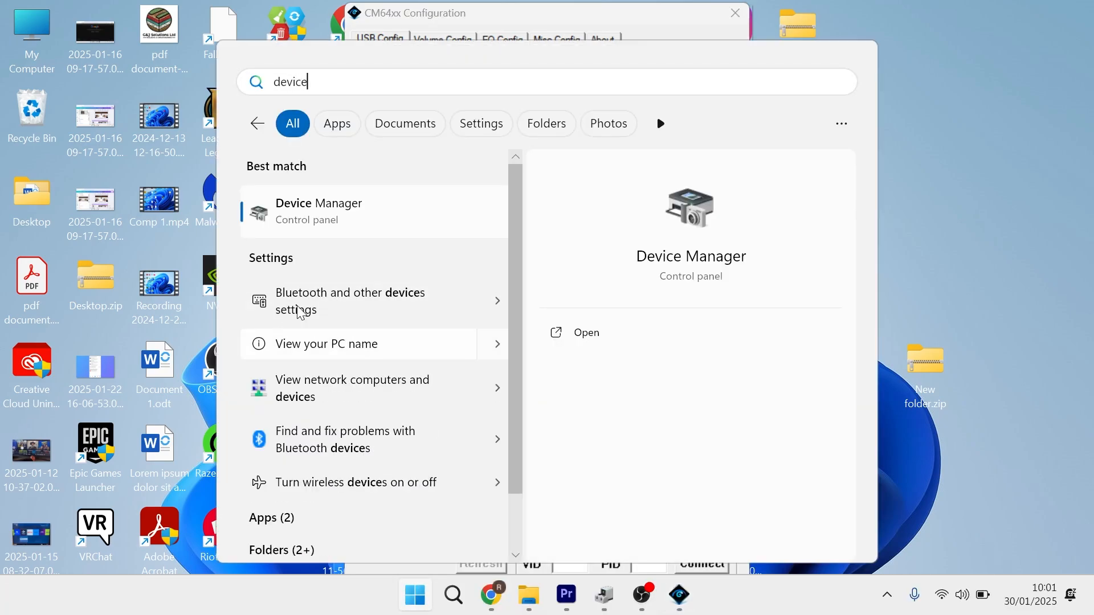
# In Device Manager, select Yeti Stereo Microphone under Sound, video and game controllers
pyautogui.click(319, 212)
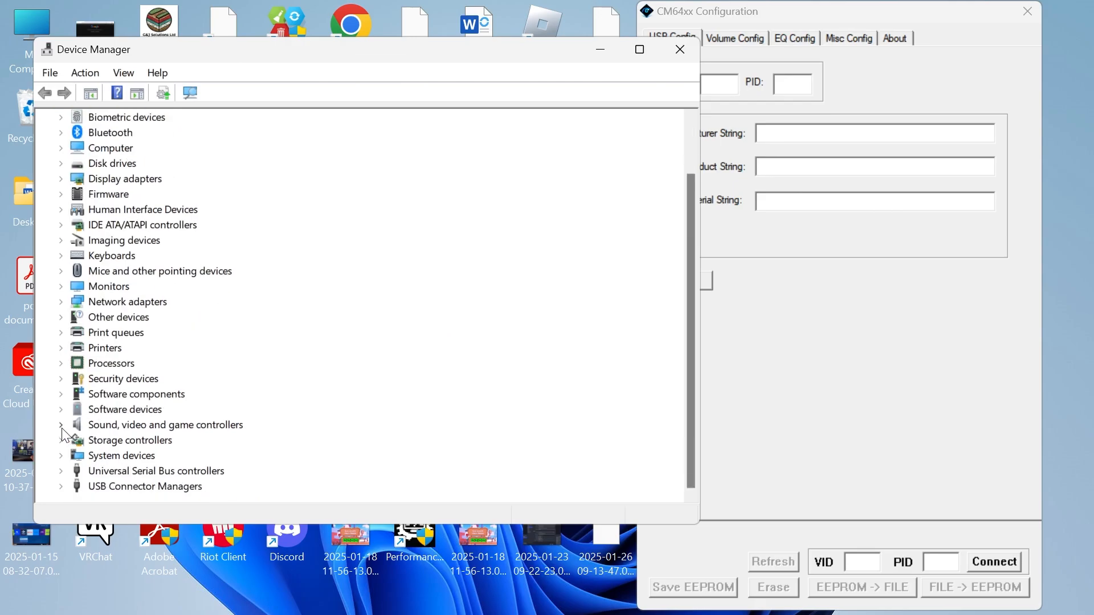
pyautogui.click(62, 425)
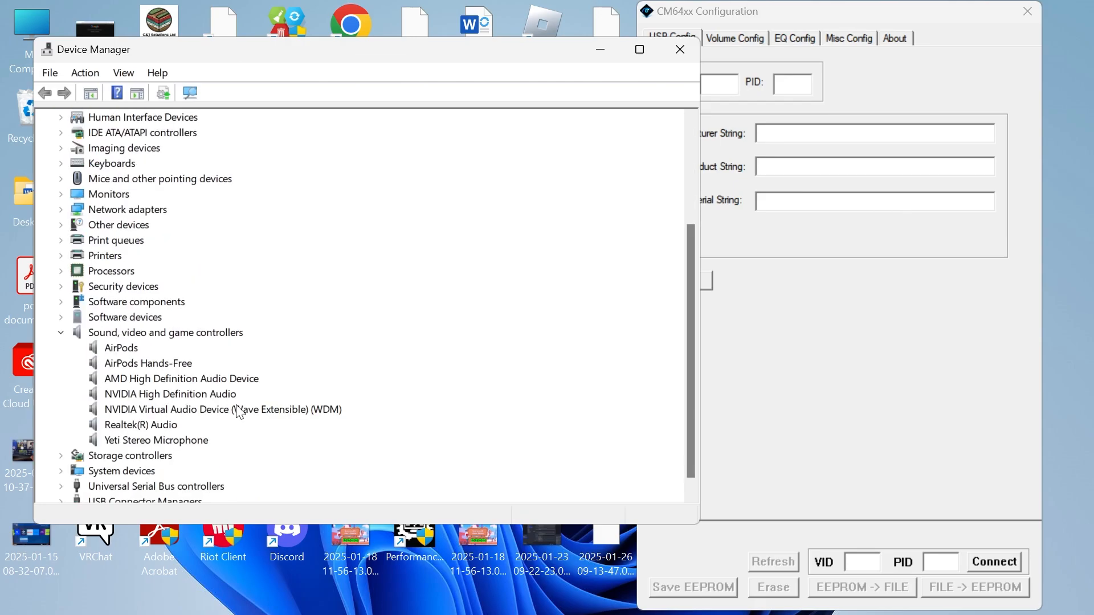
pyautogui.click(155, 440)
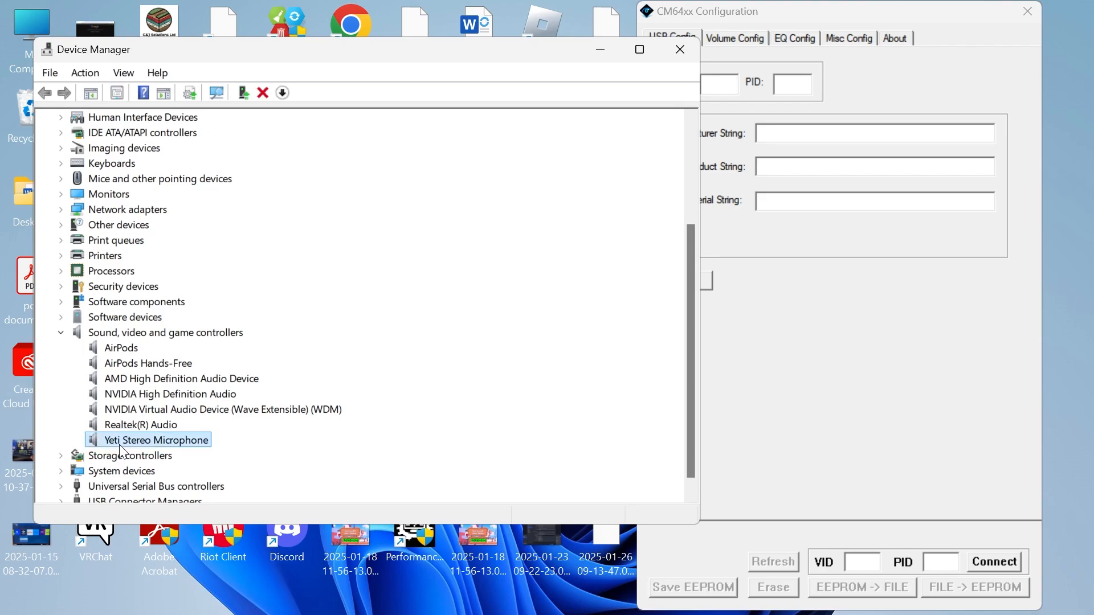
pyautogui.moveTo(265, 481)
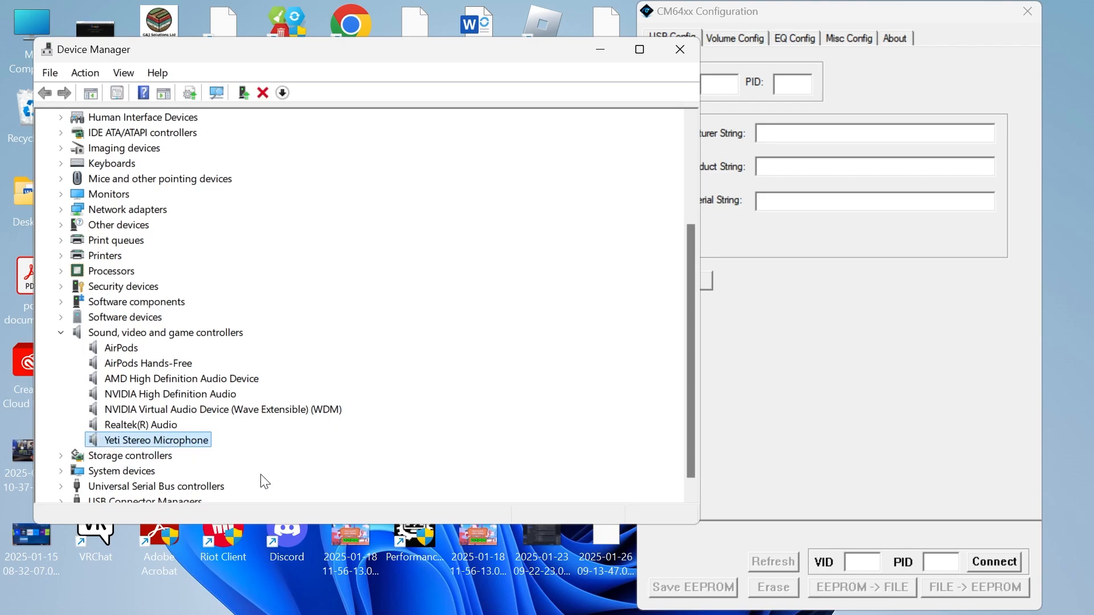
pyautogui.moveTo(264, 395)
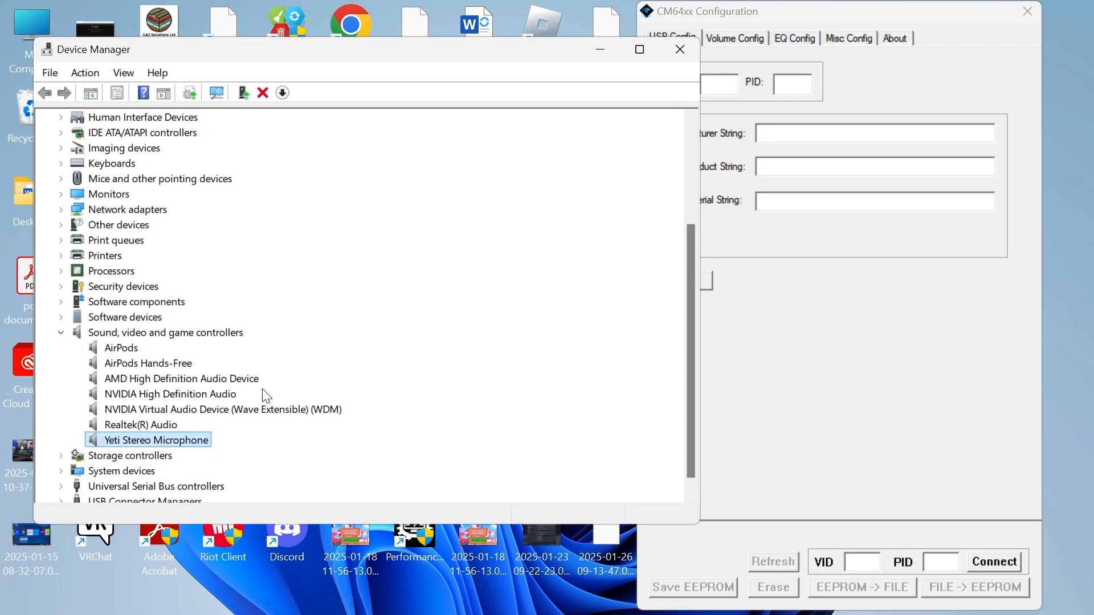
pyautogui.moveTo(335, 400)
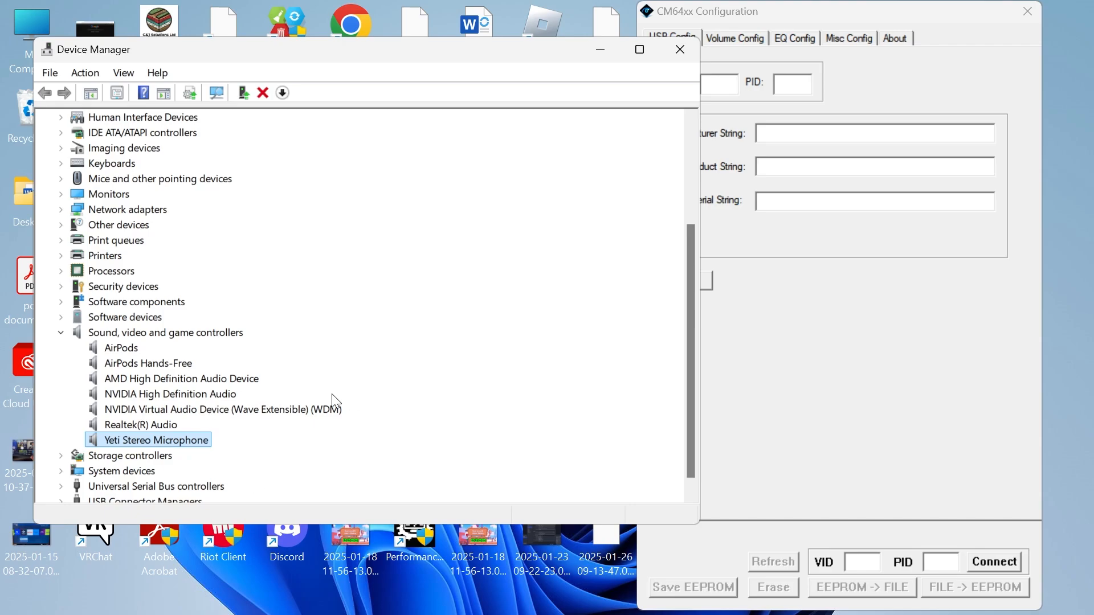
pyautogui.moveTo(168, 444)
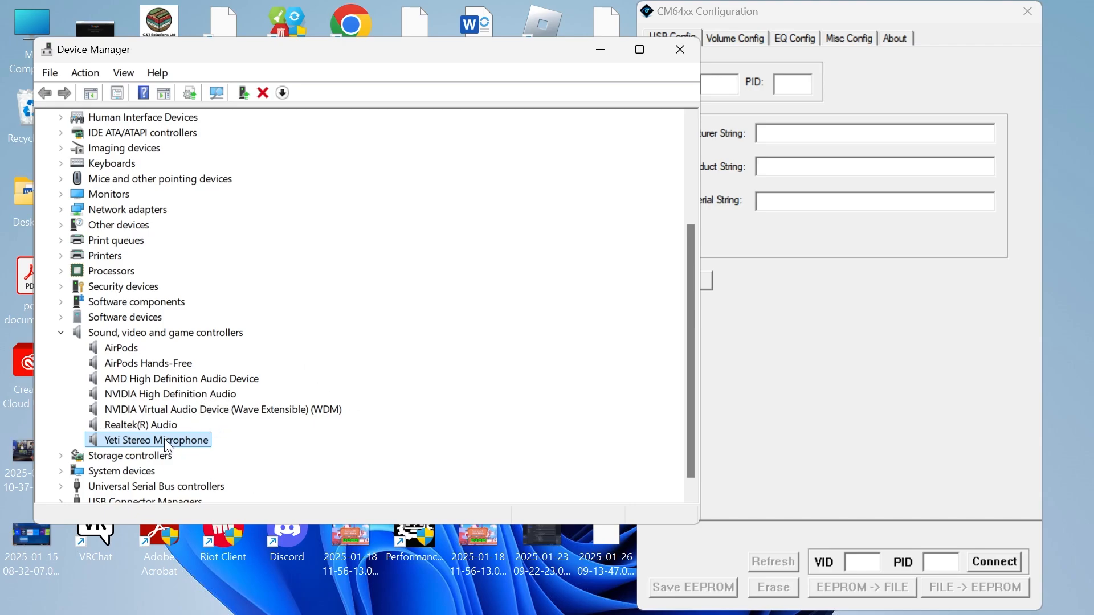
# Show the Yeti's 'Last known parent' detail, revealing VID_046D and PID_0AB7
pyautogui.doubleClick(148, 440)
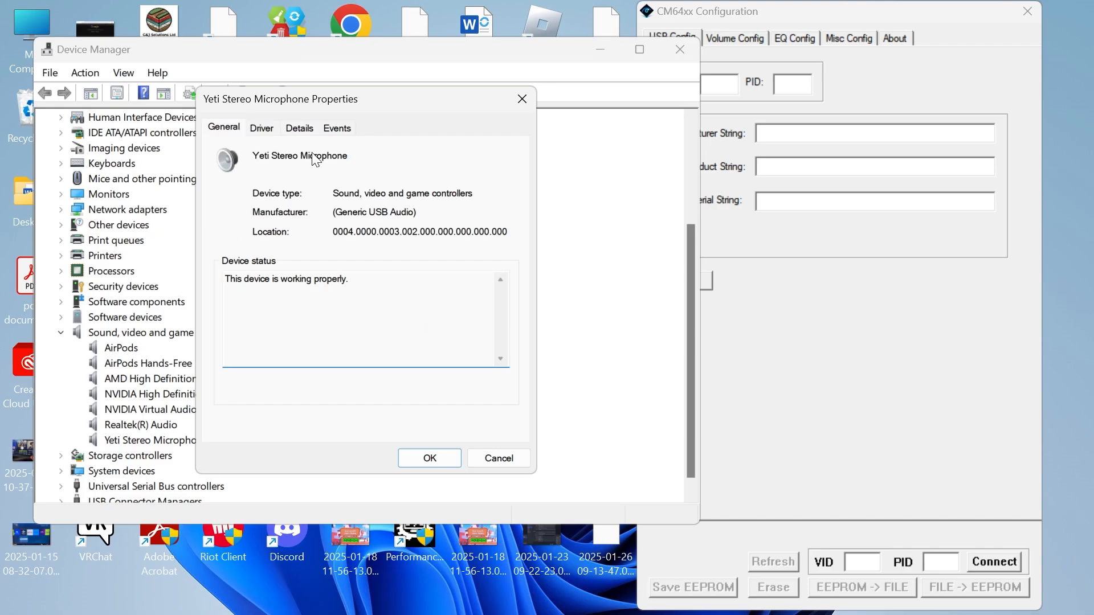
pyautogui.click(299, 128)
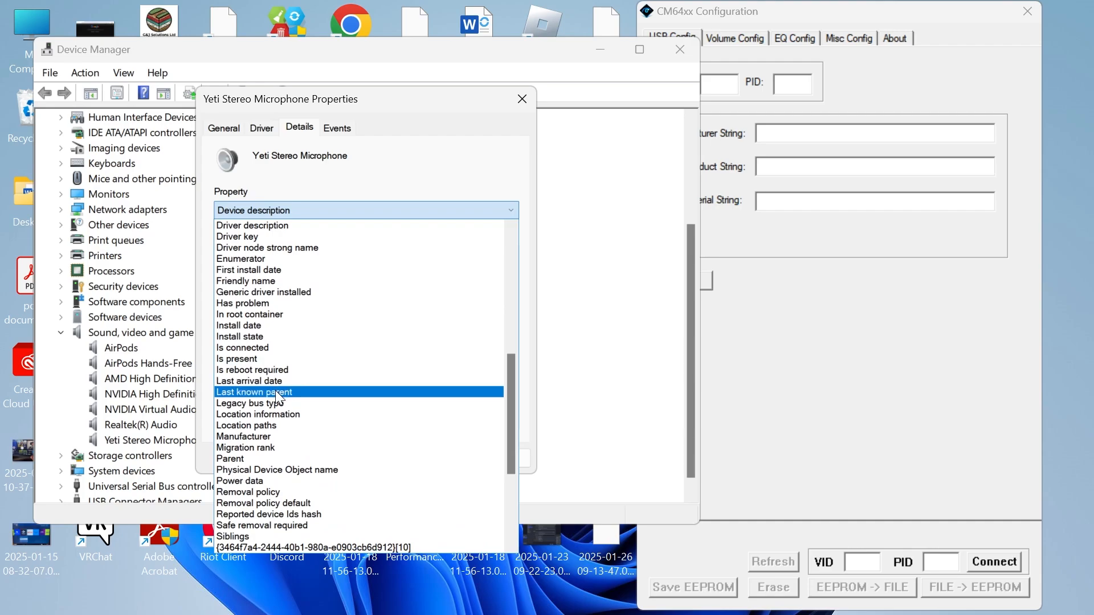
pyautogui.click(253, 392)
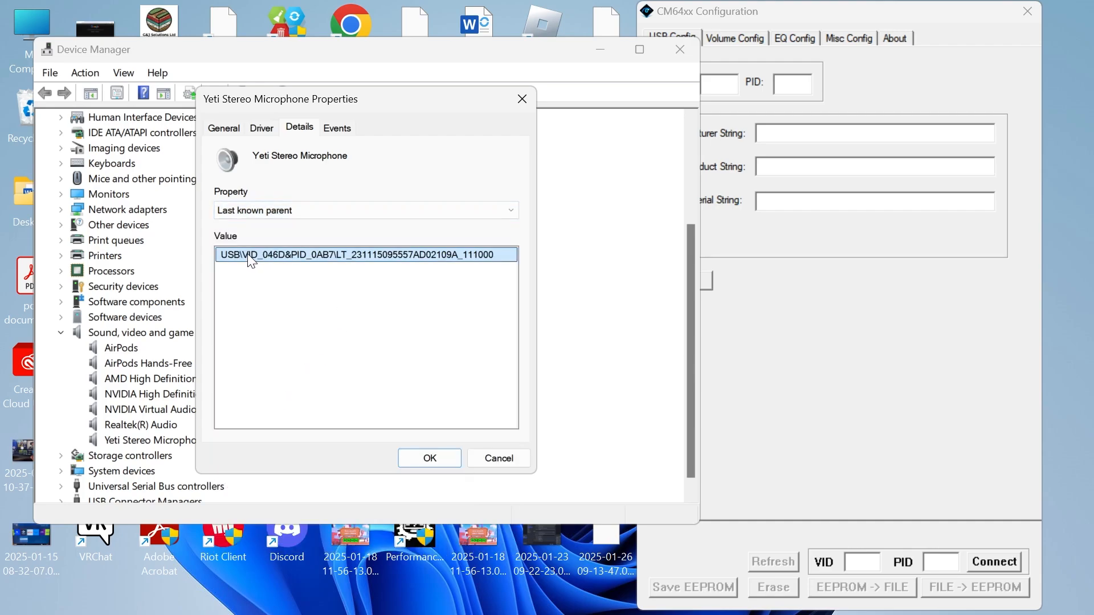
pyautogui.moveTo(301, 264)
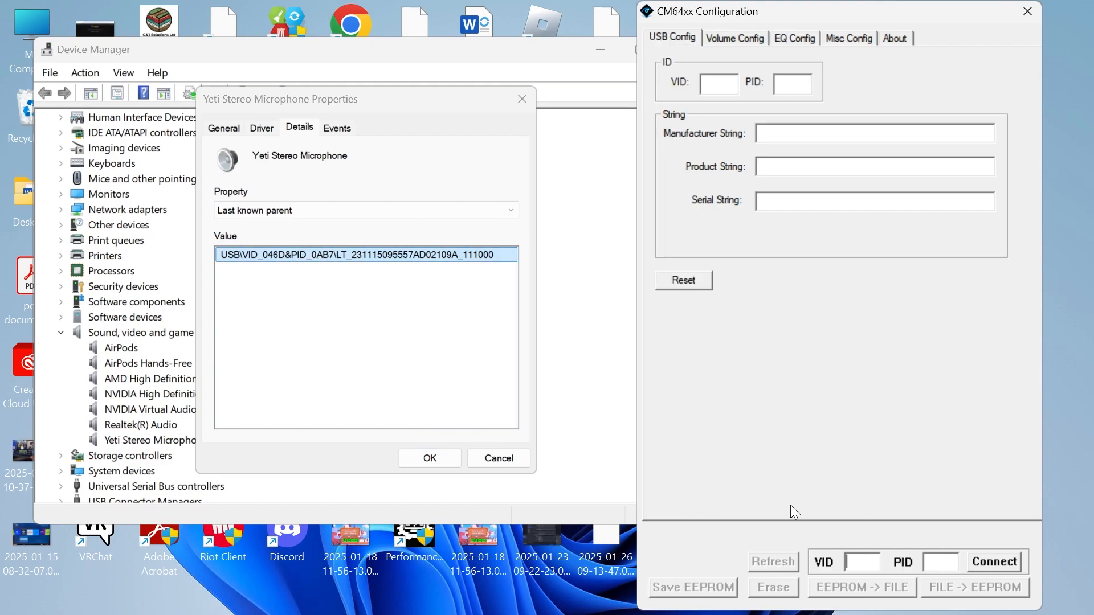
# Connect the CM64xx tool to the microphone using VID 046D and PID 0AB7
pyautogui.write('0')
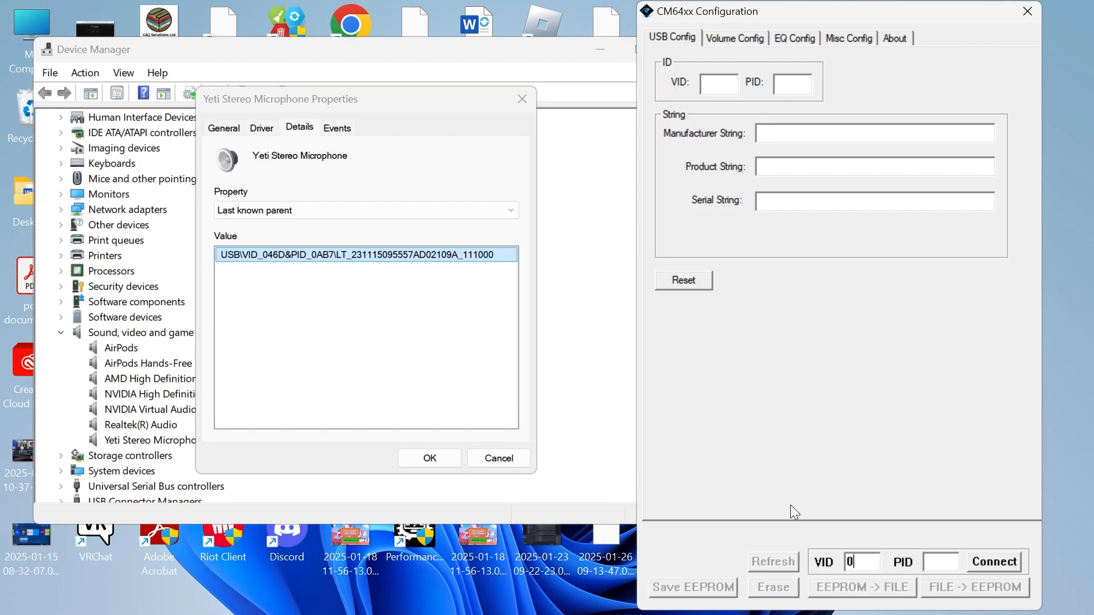
pyautogui.write('046D')
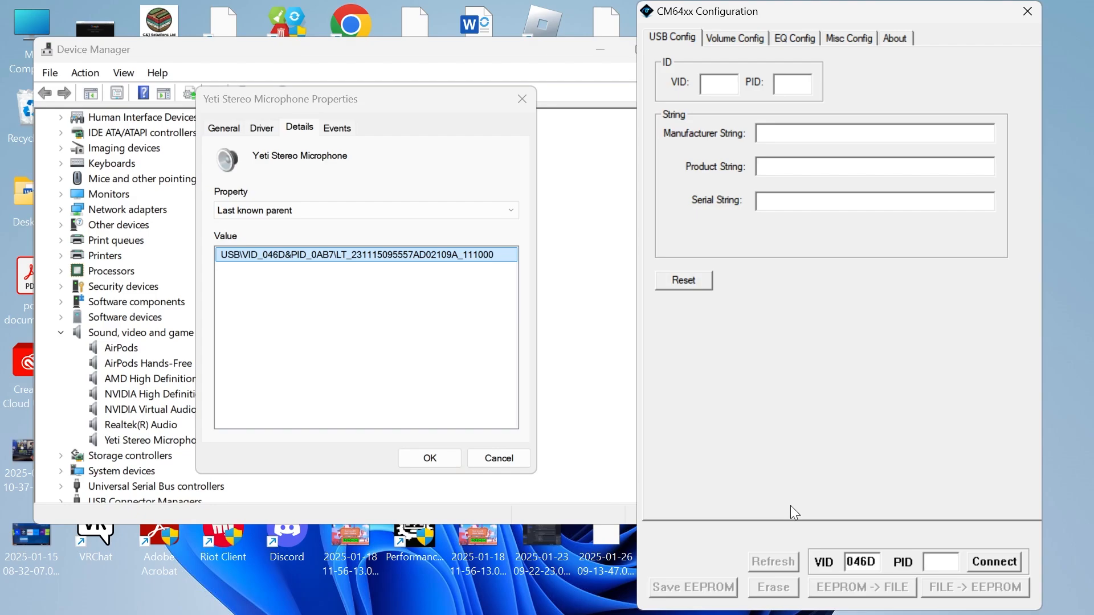
pyautogui.write('0')
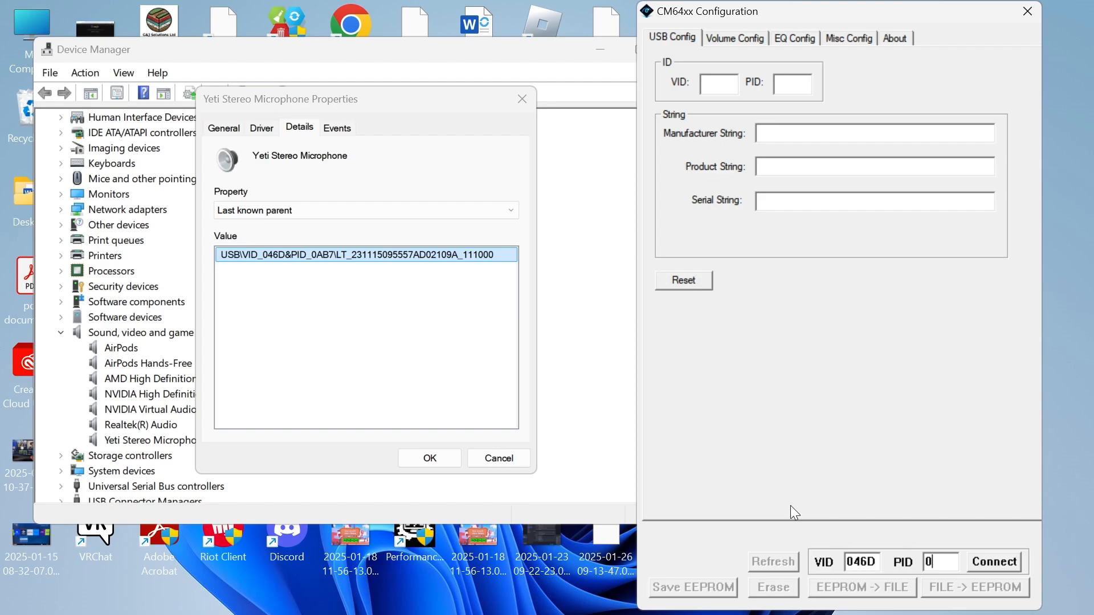
pyautogui.write('0AB7')
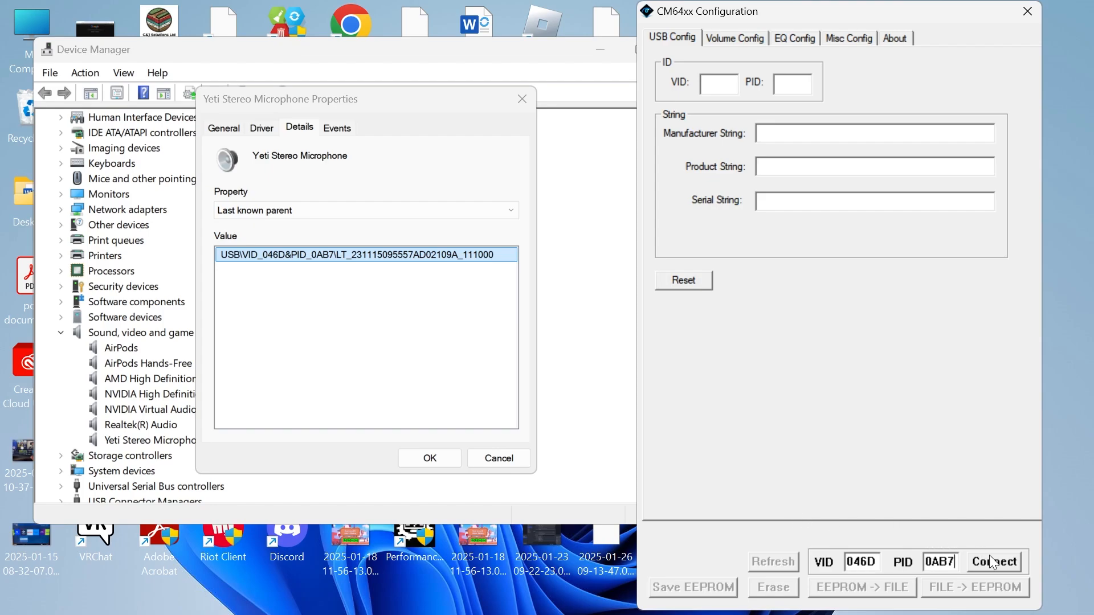
pyautogui.click(996, 564)
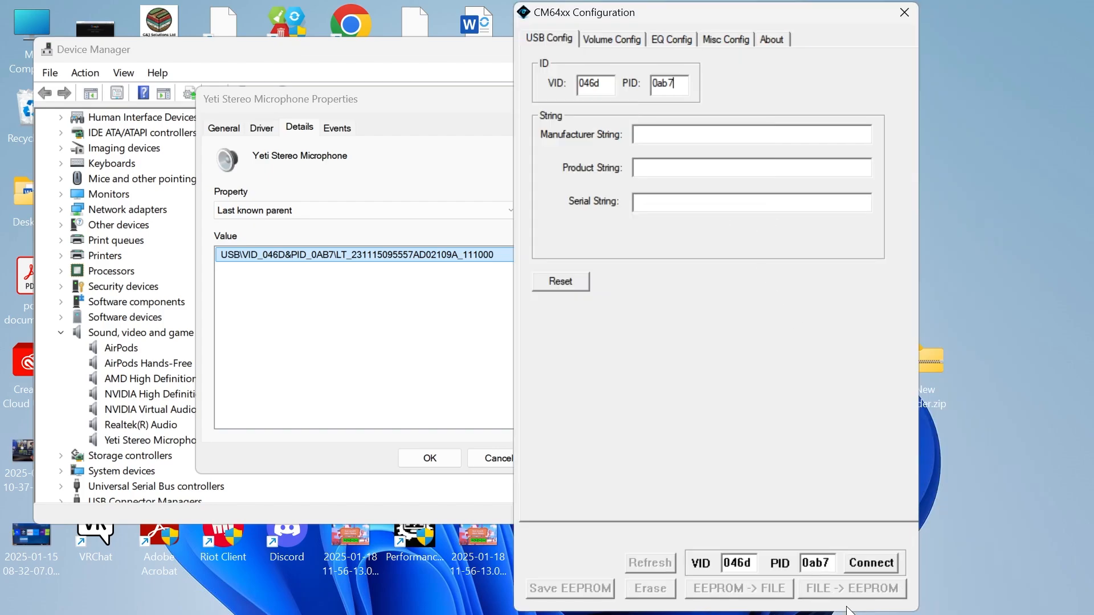
pyautogui.moveTo(859, 599)
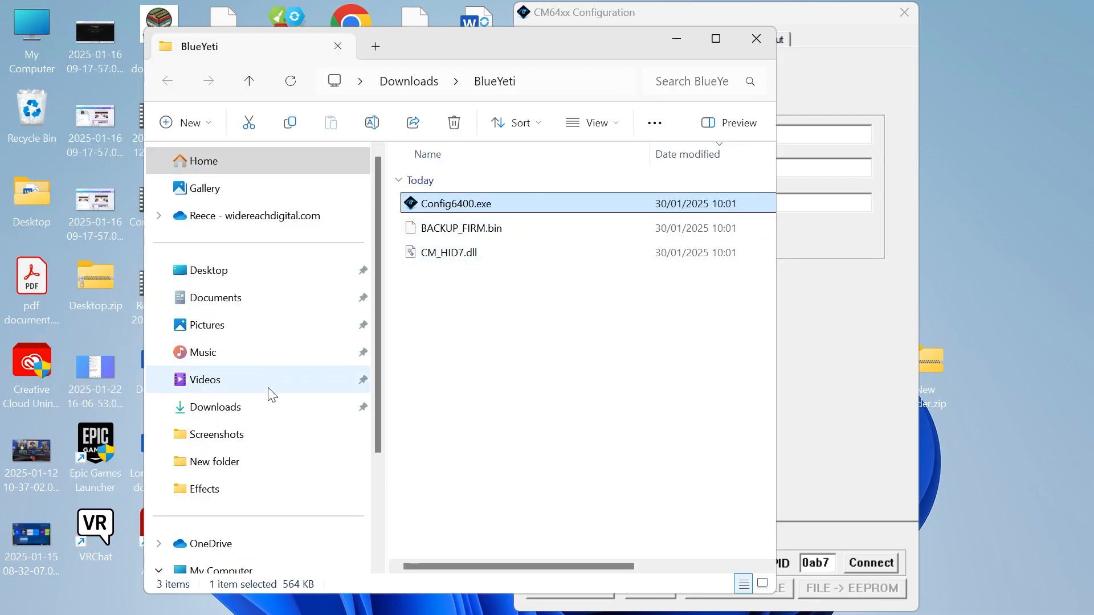
# Select BACKUP_FIRM.bin inside the BlueYeti folder in Downloads
pyautogui.click(214, 407)
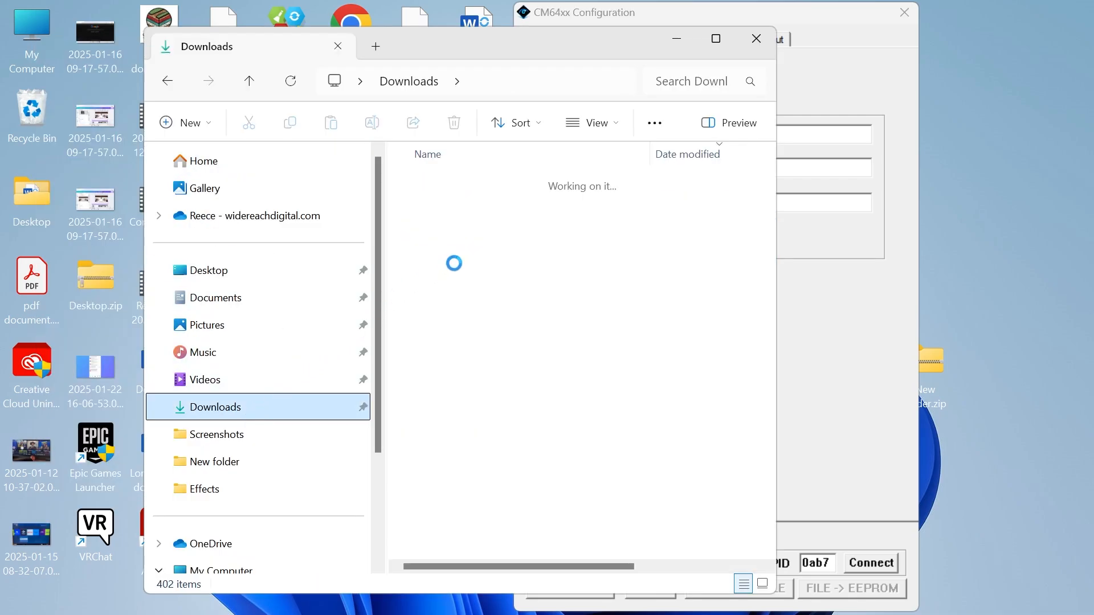
pyautogui.click(442, 547)
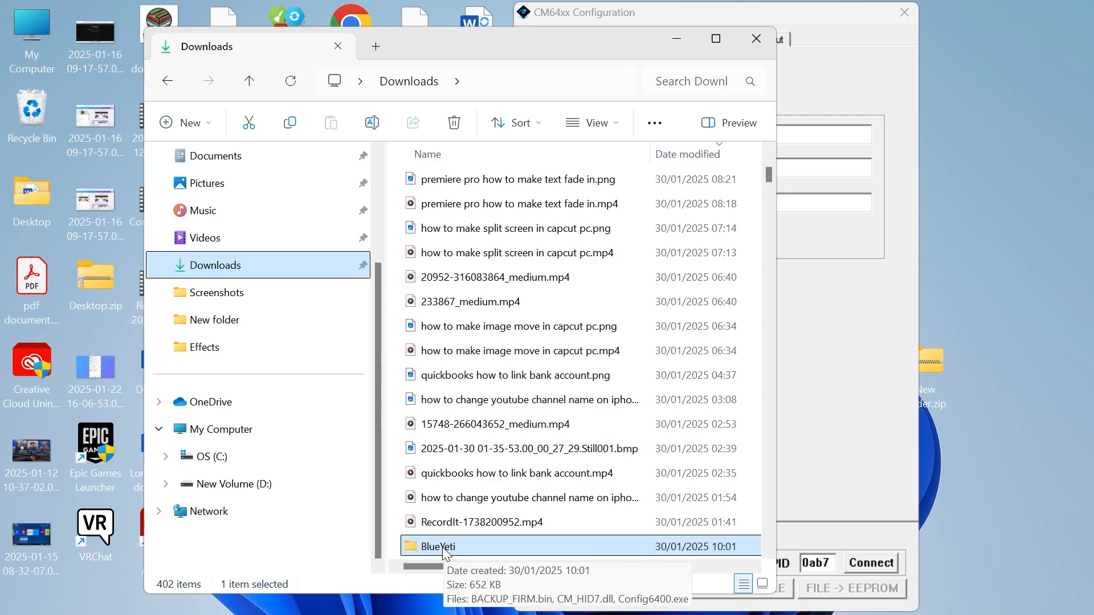
pyautogui.doubleClick(440, 547)
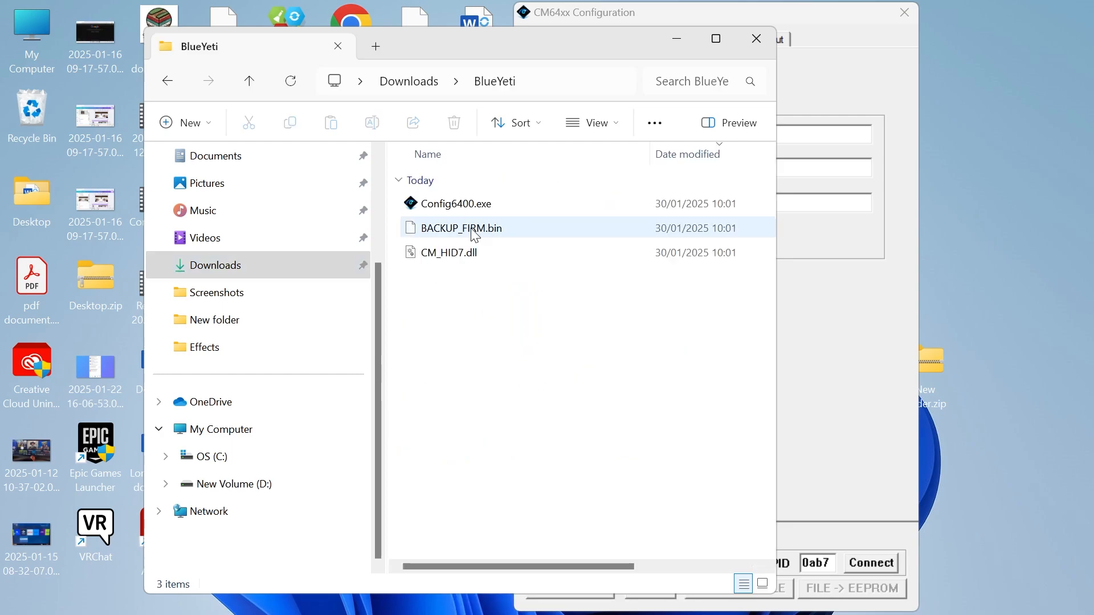
pyautogui.click(461, 228)
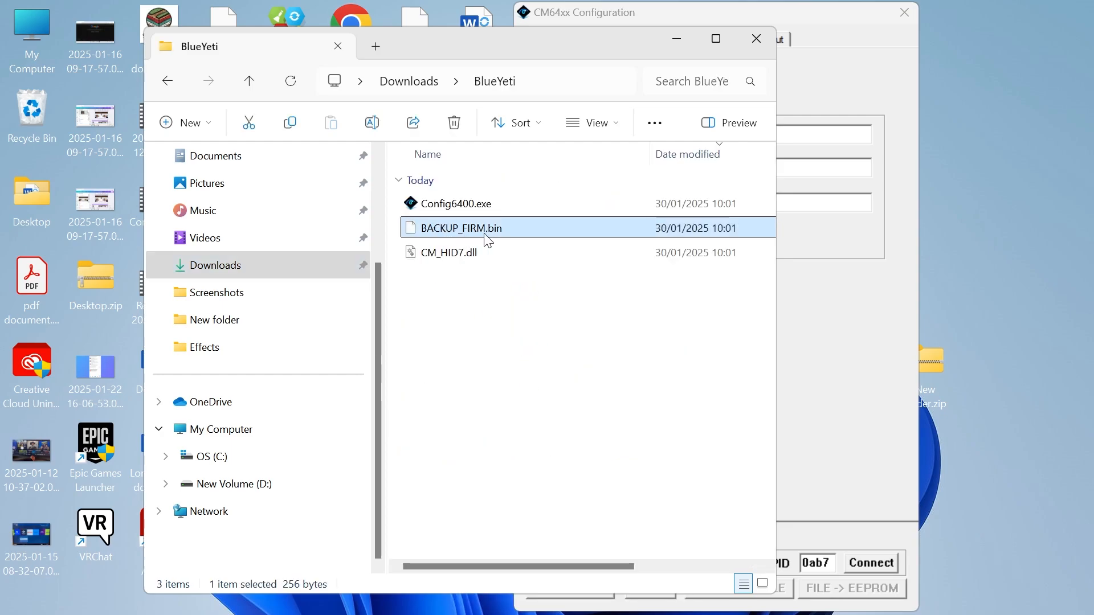